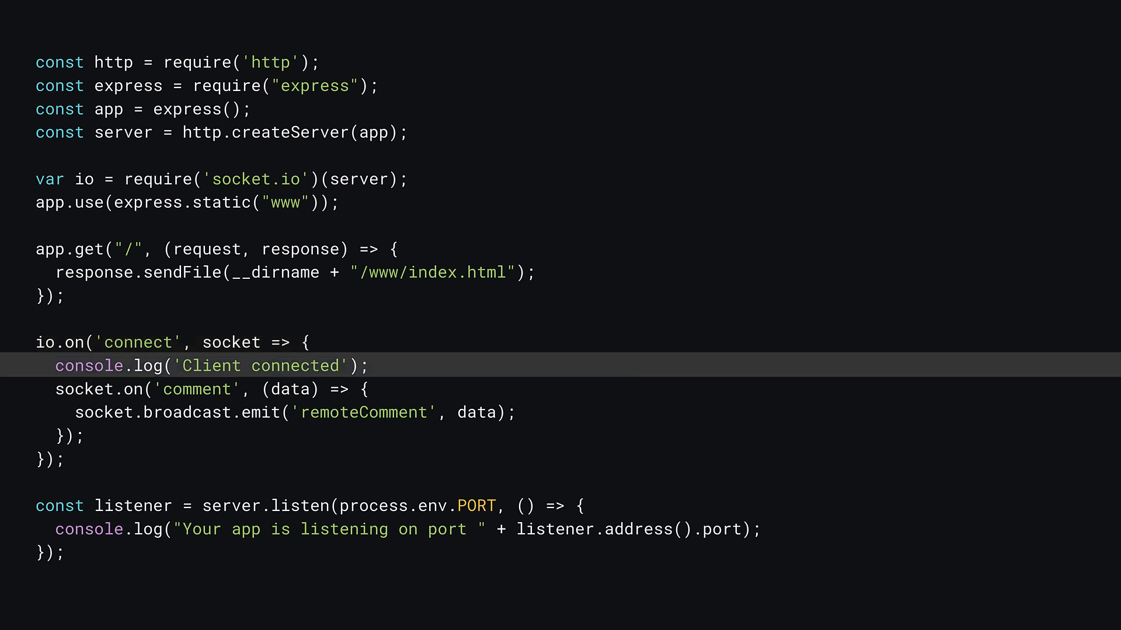
Step: Advance to the client script slide showing io.connect() and handleRemoteComments
left_click(214, 390)
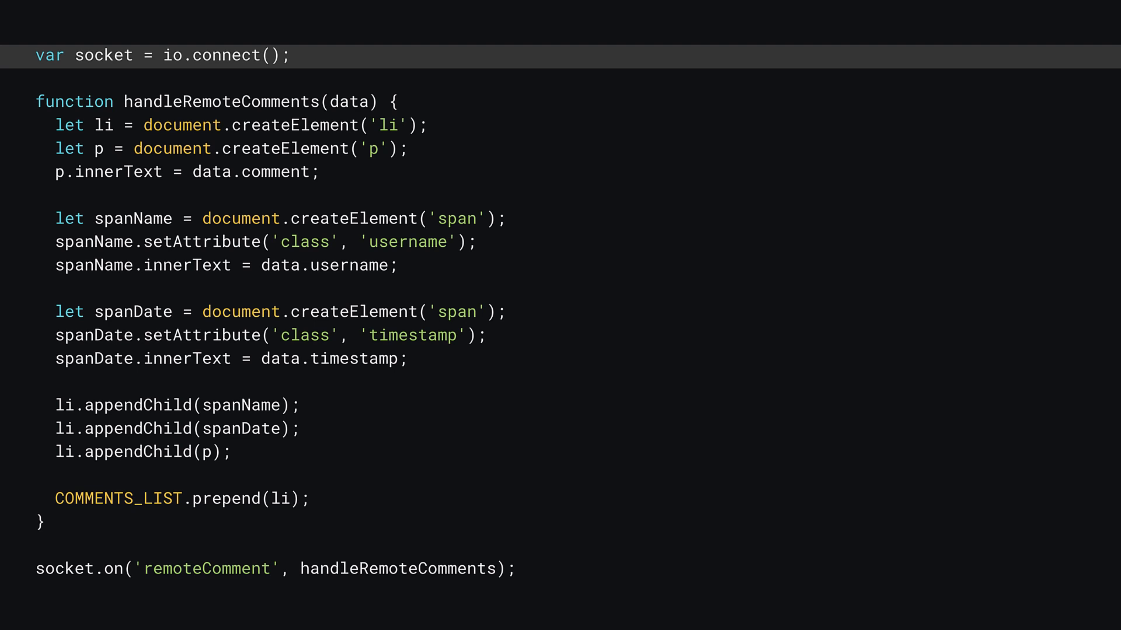
left_click(214, 101)
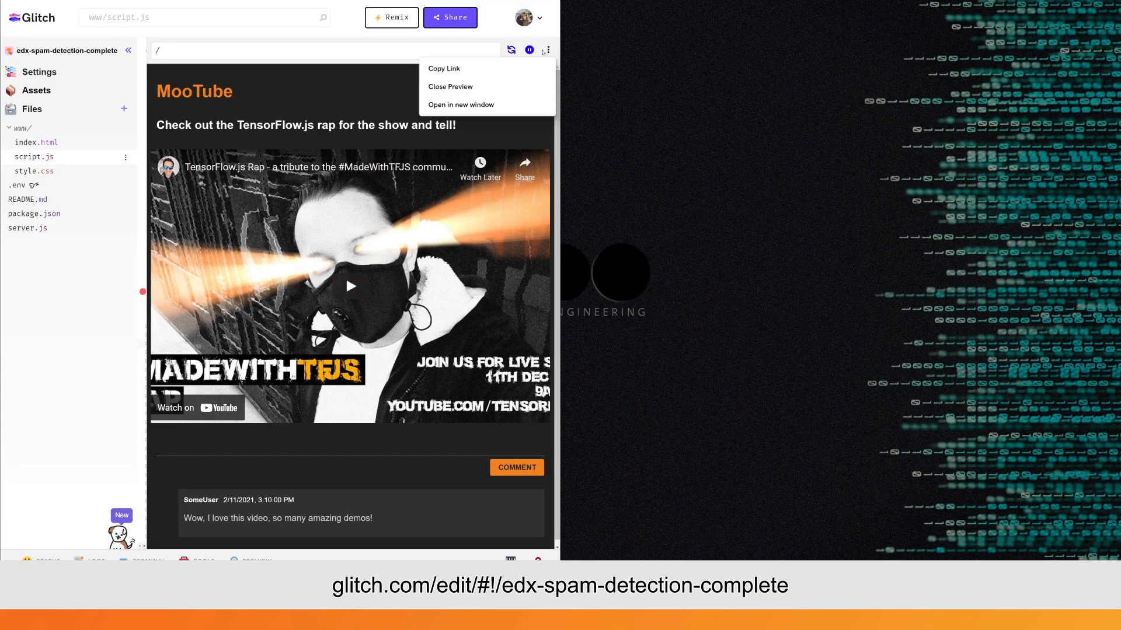
Step: Open the MooTube preview in a separate window and post a 'This is…' test comment
left_click(461, 104)
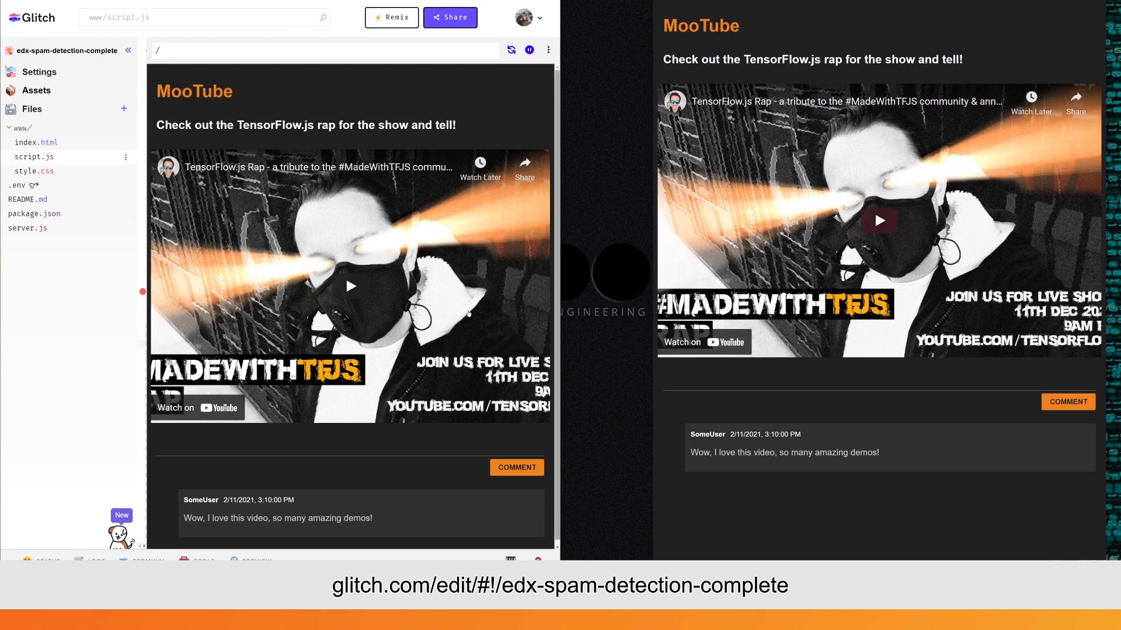
type("This is a test!")
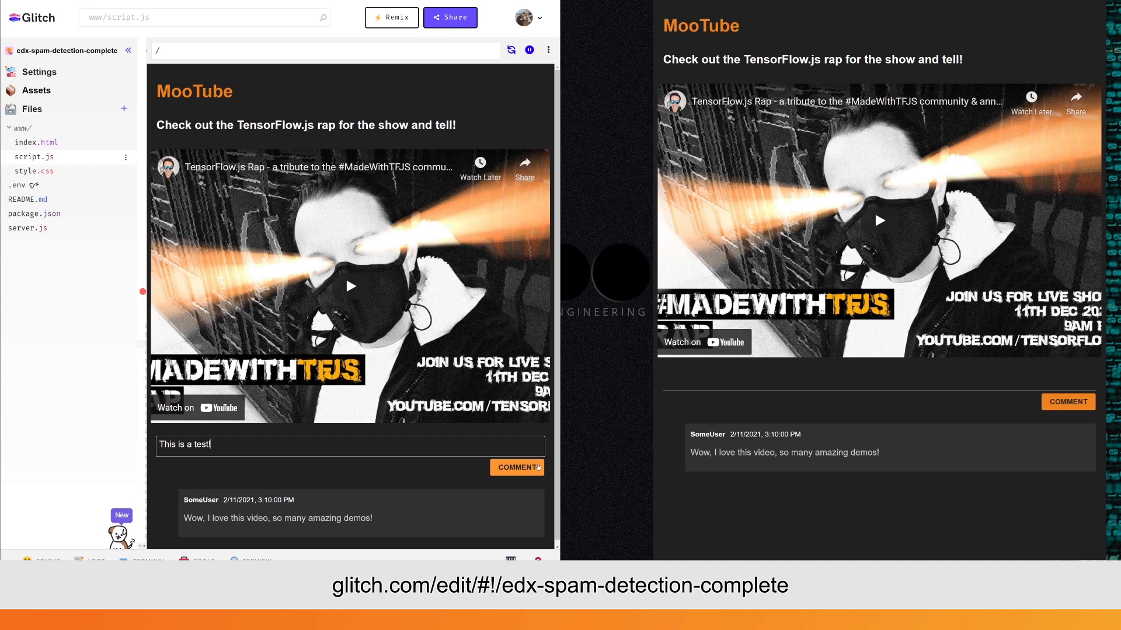
left_click(516, 467)
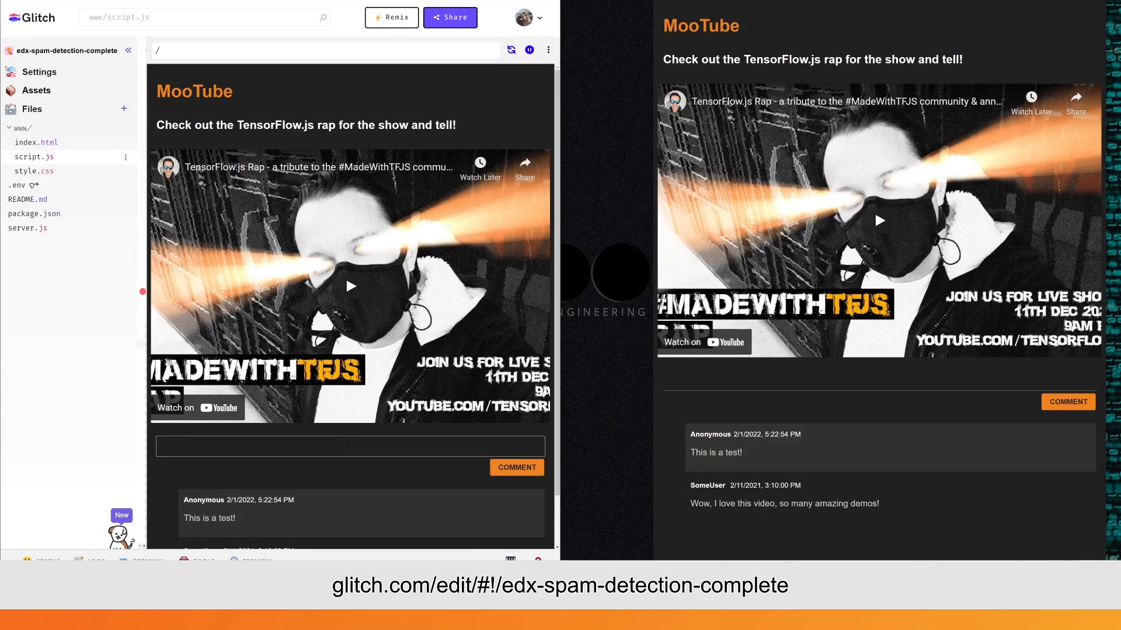
Step: Post an 'I am a spammer' comment with an example.com link, then a normal follow-up
type("I am a spammer check my website www.e")
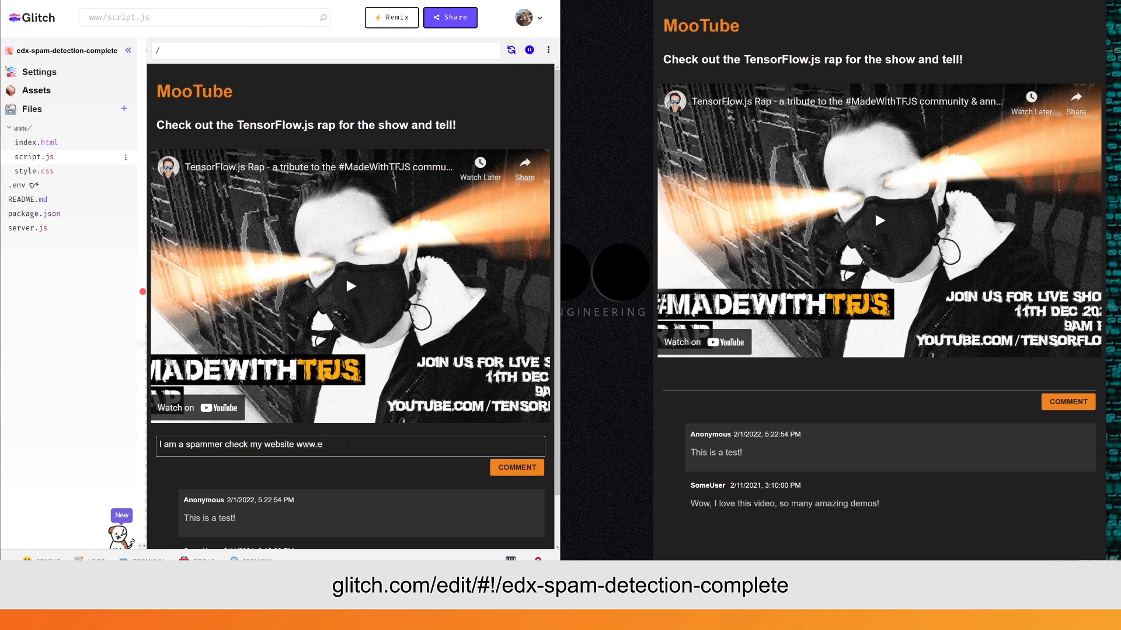
type("xample.com!")
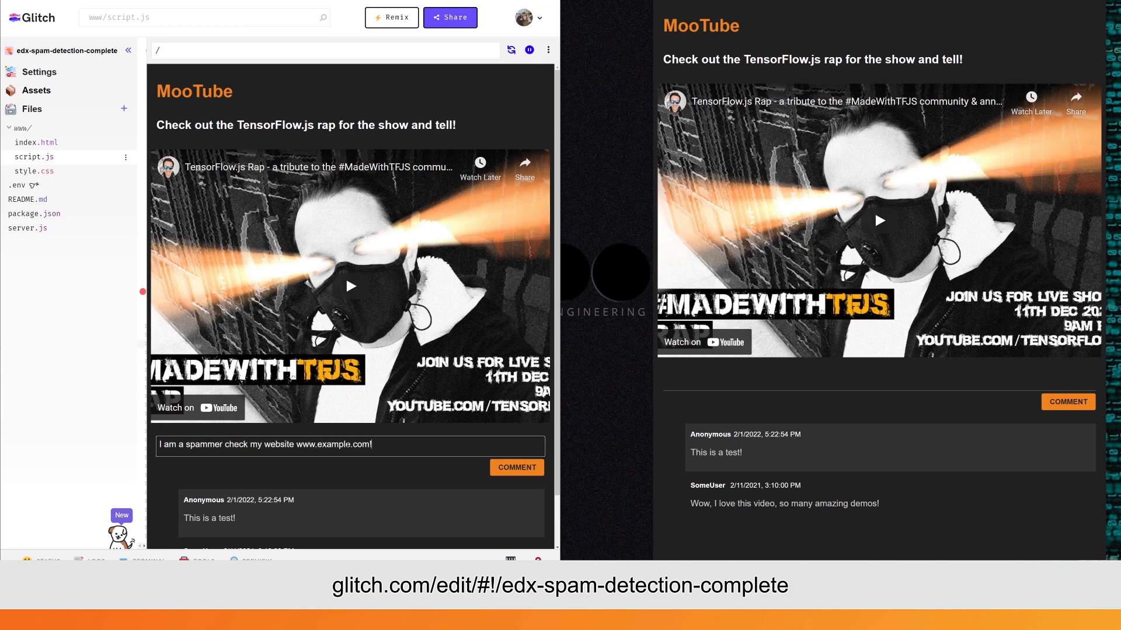
left_click(516, 468)
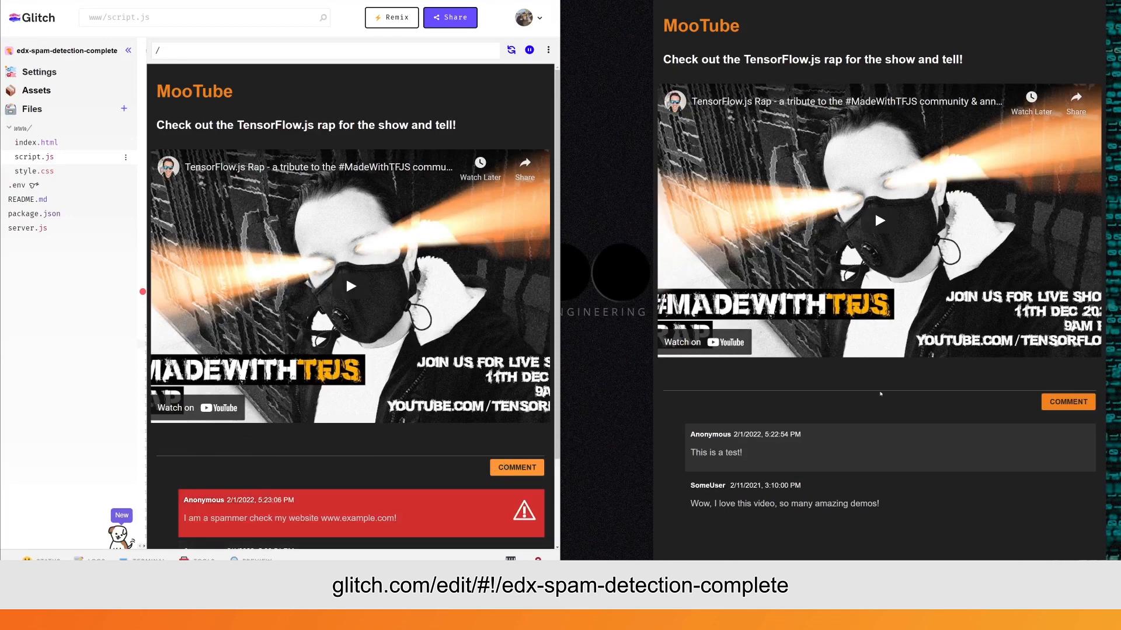
type("But this will work!")
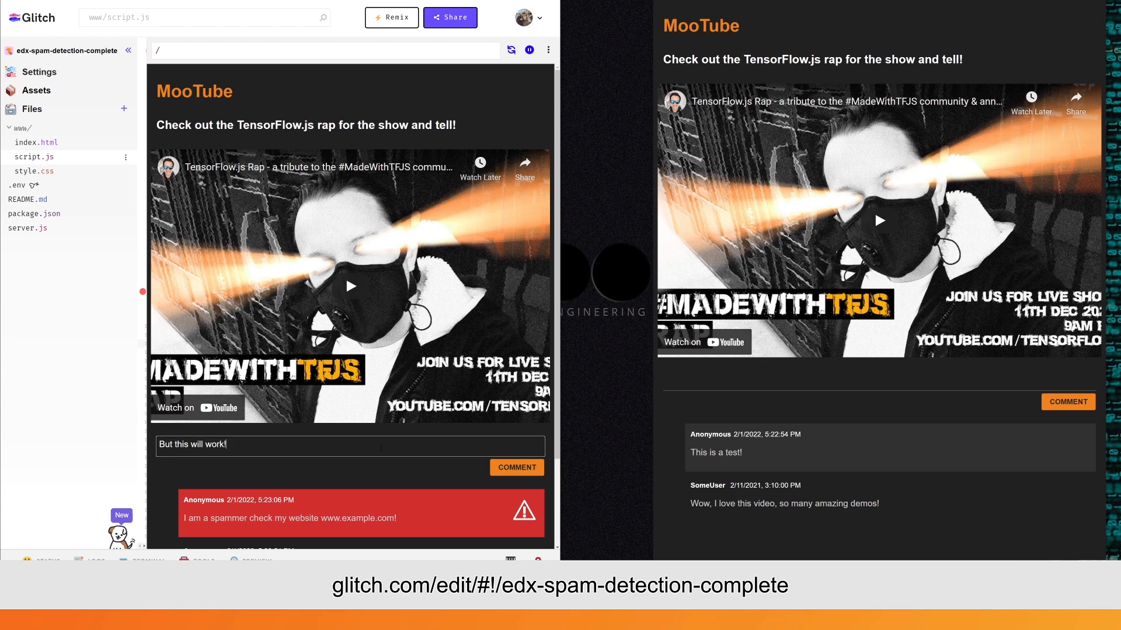
left_click(516, 467)
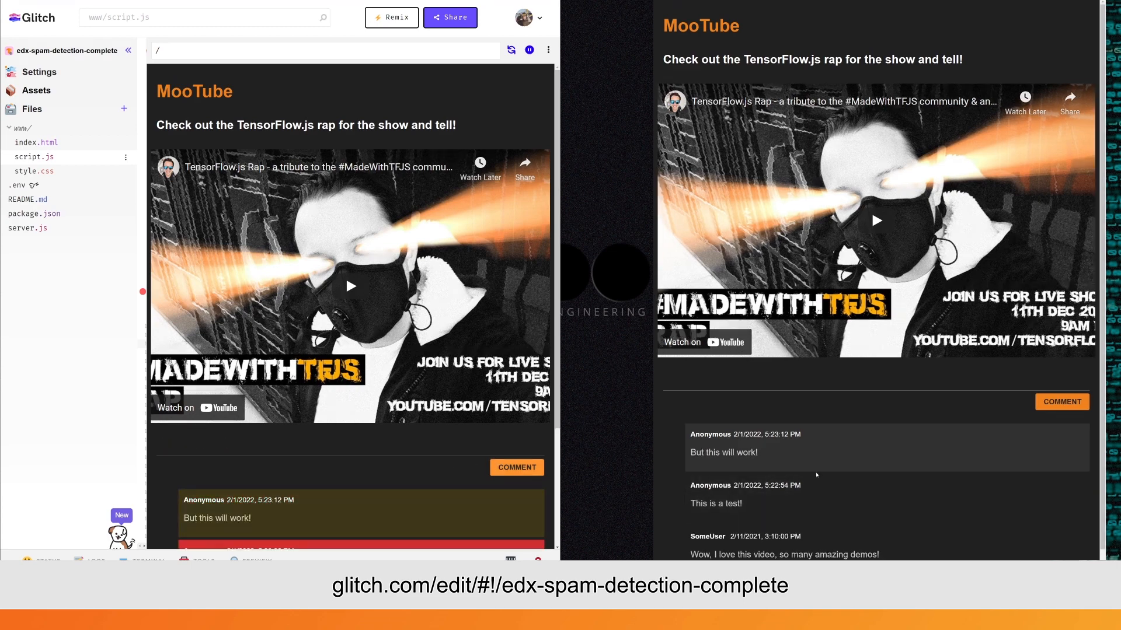